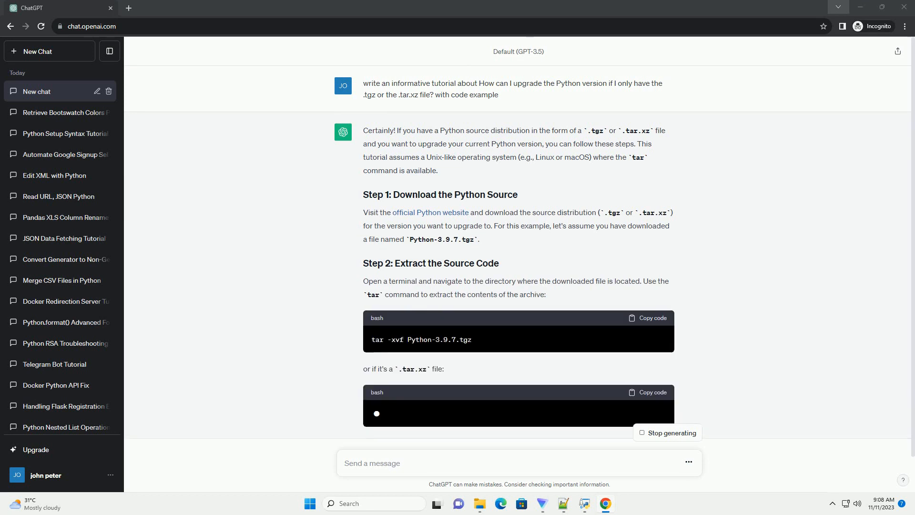
{"action": "scroll", "scroll_direction": "down", "scroll_amount": 3}
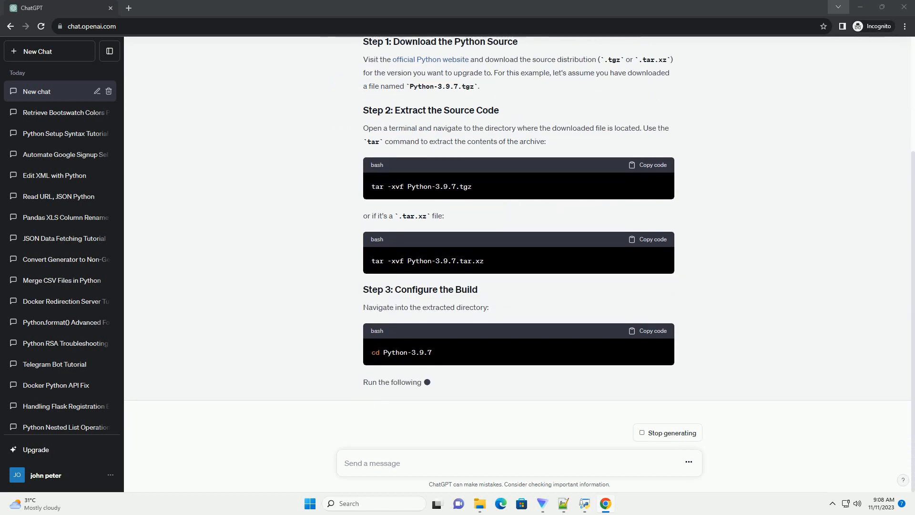
{"action": "scroll", "scroll_direction": "down", "scroll_amount": 3}
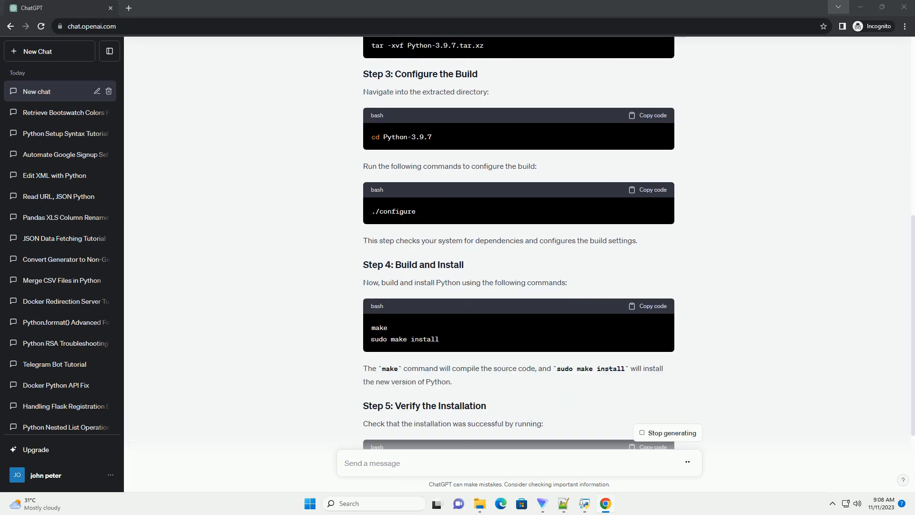
{"action": "scroll", "scroll_direction": "down", "scroll_amount": 3}
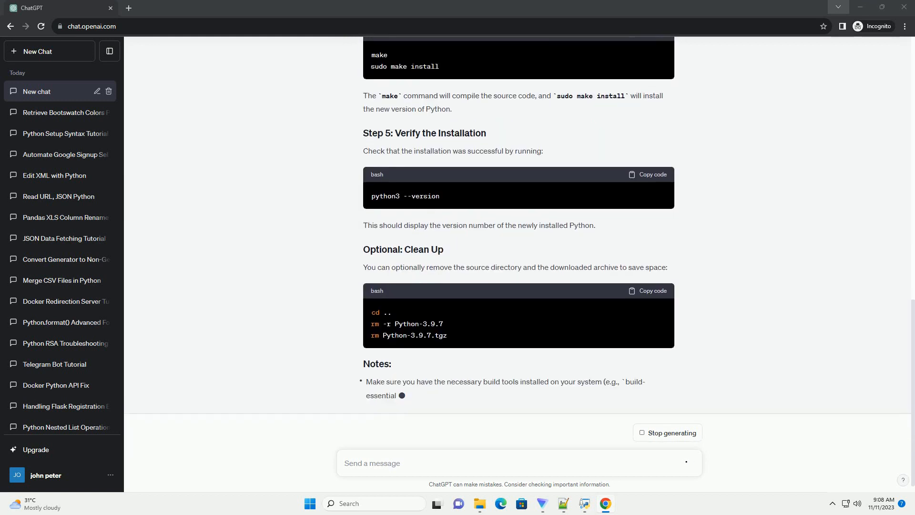
{"action": "scroll", "scroll_direction": "down", "scroll_amount": 3}
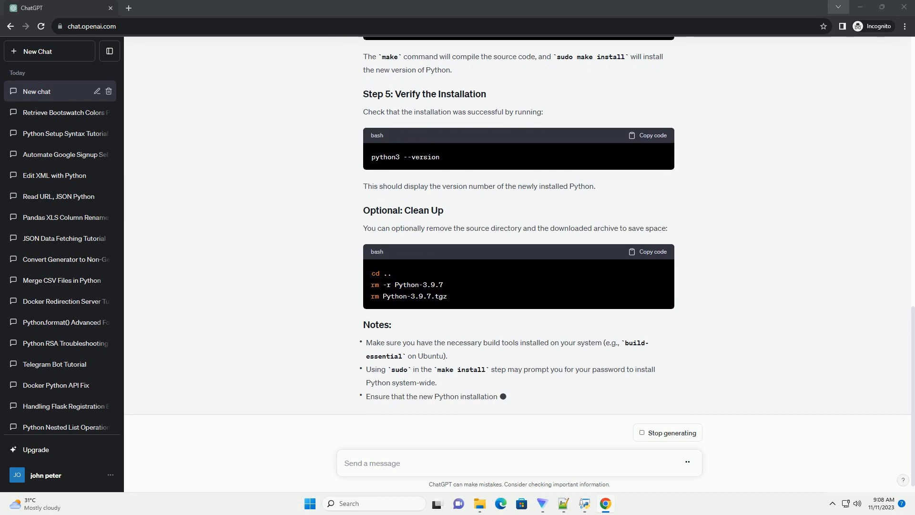